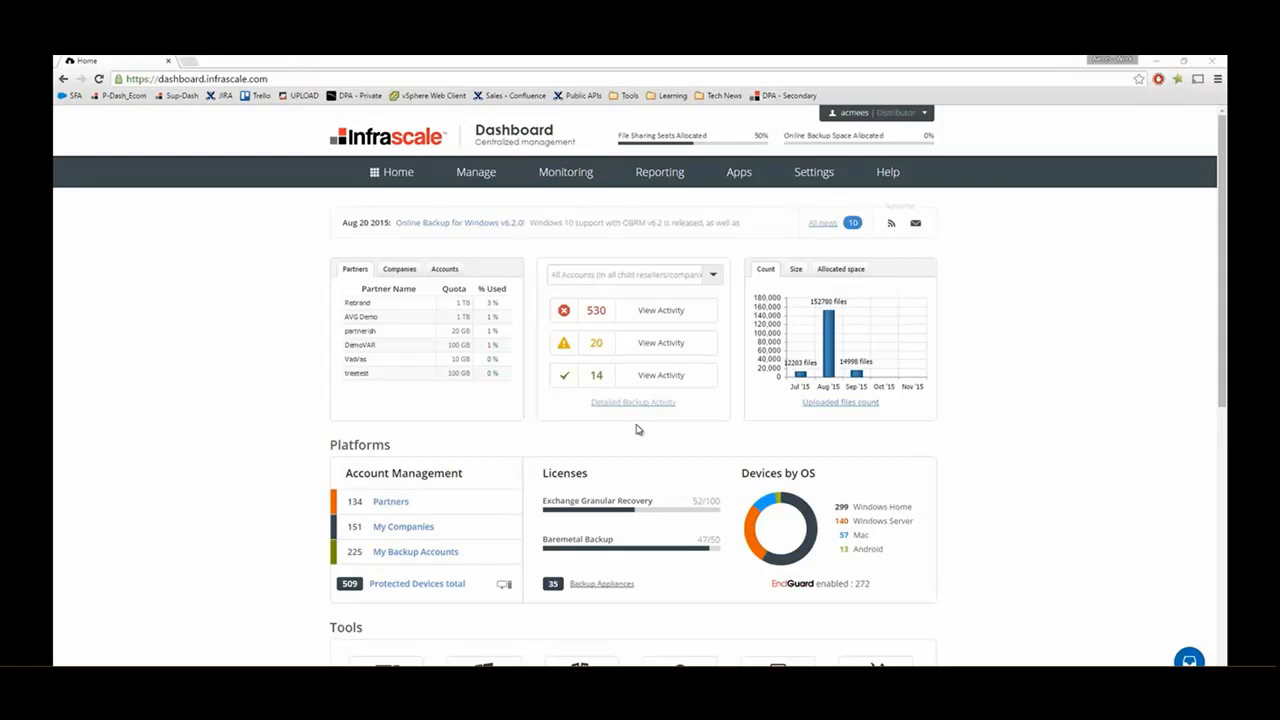
# Step: Start a CloudBoot of Windows_2012+VM from its 15-Sep-15 01:01:40 recovery point
pyautogui.click(195, 78)
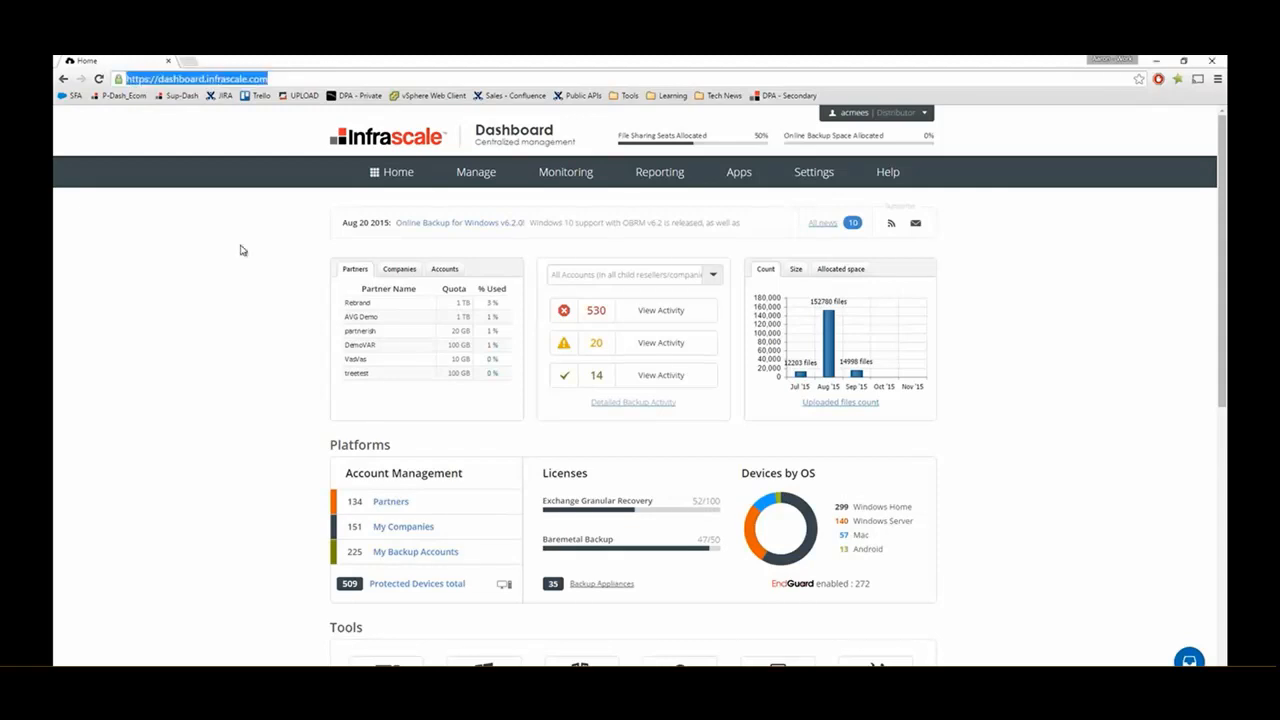
pyautogui.scroll(-3)
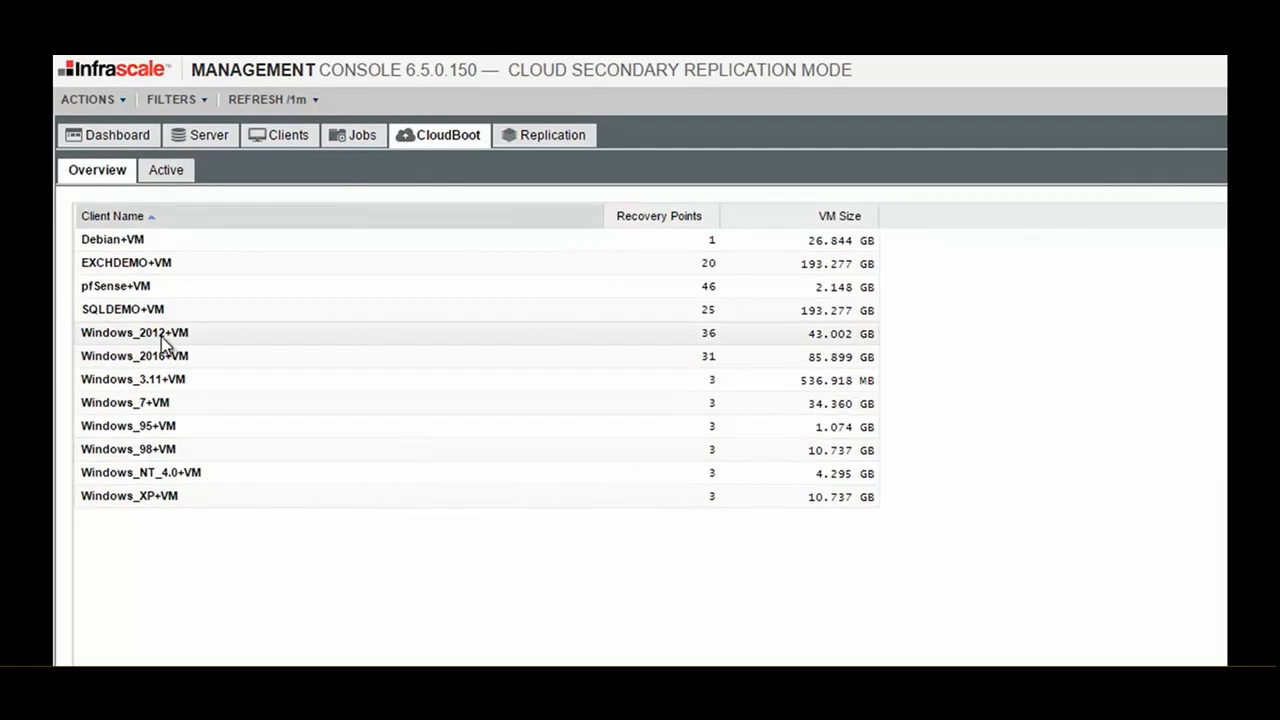
pyautogui.doubleClick(134, 332)
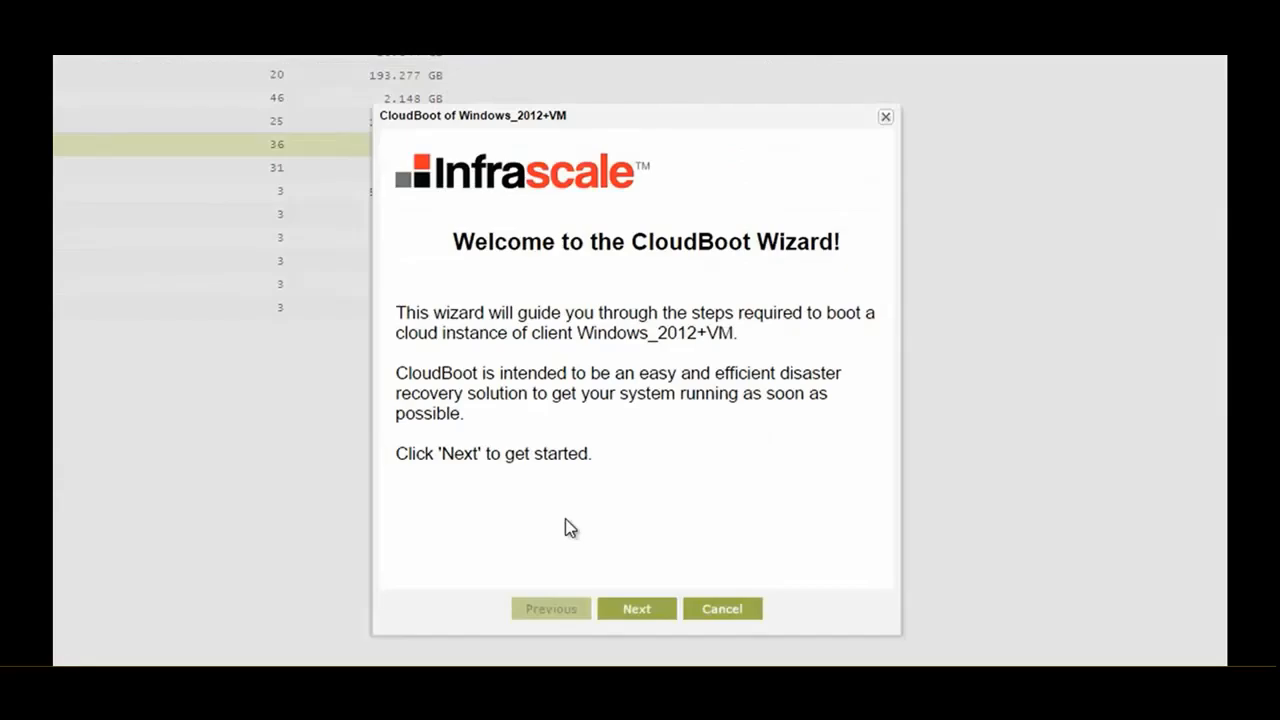
pyautogui.click(636, 608)
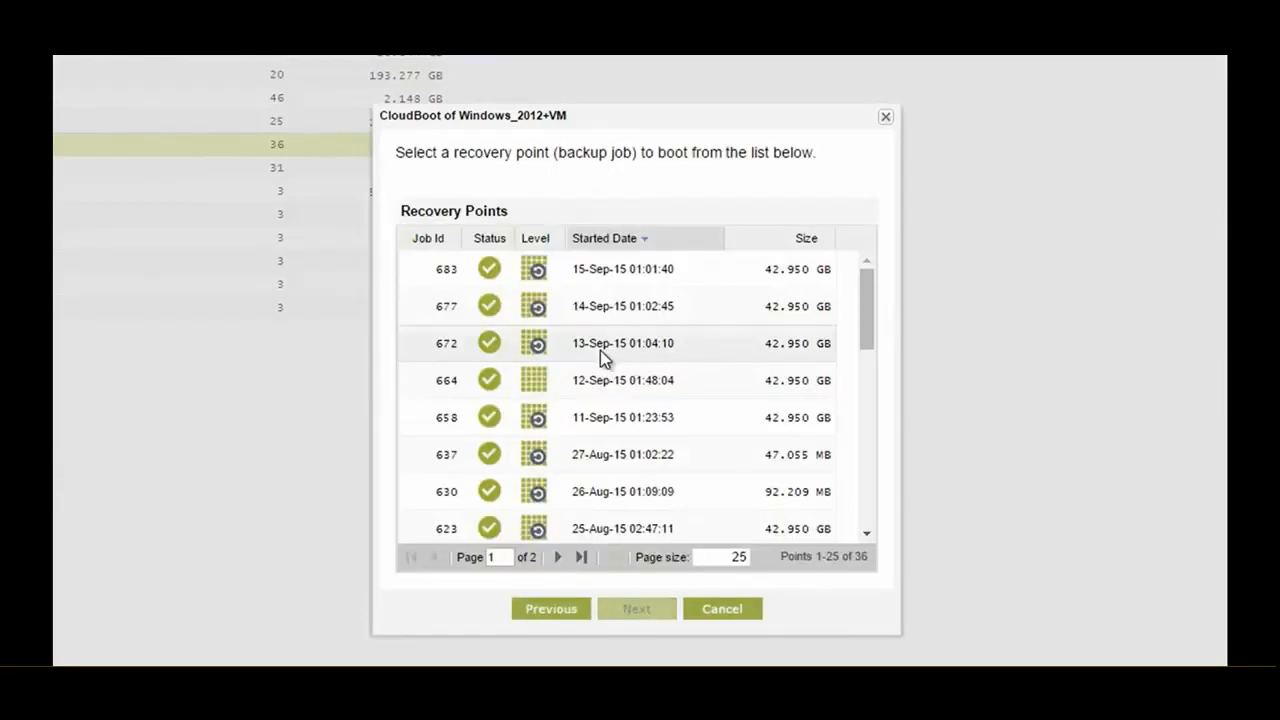
pyautogui.scroll(-3)
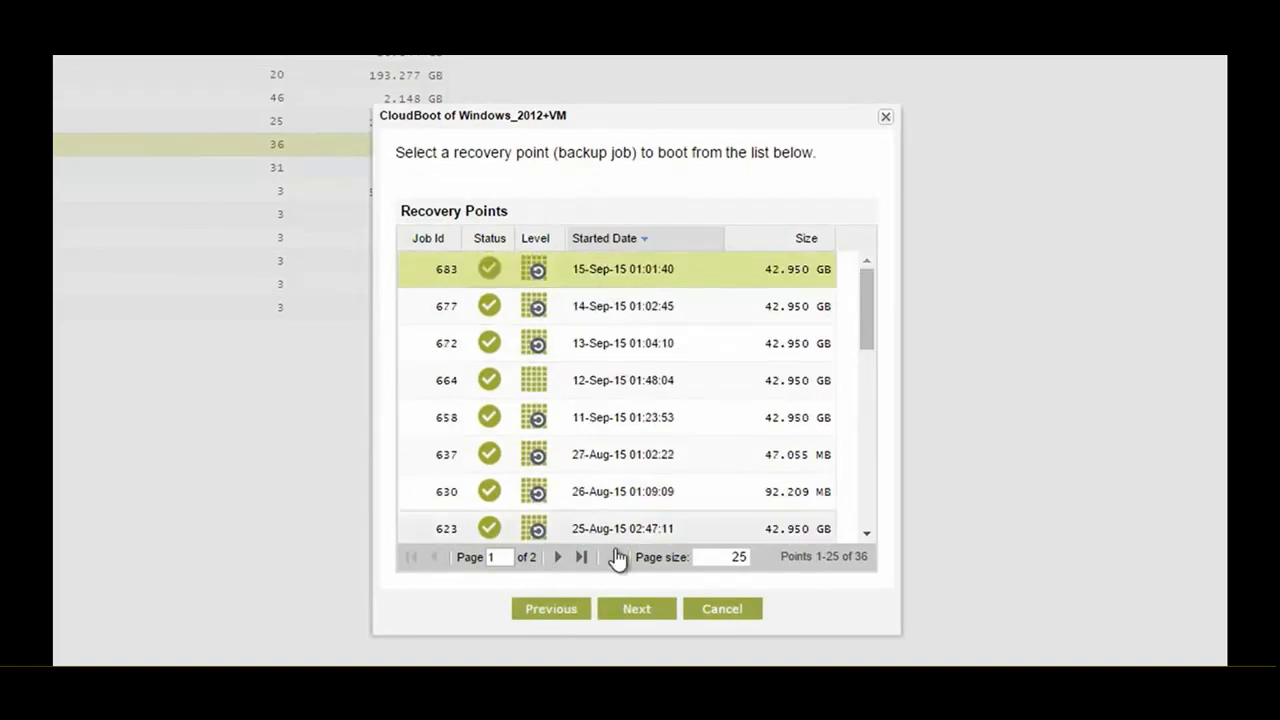
pyautogui.click(636, 608)
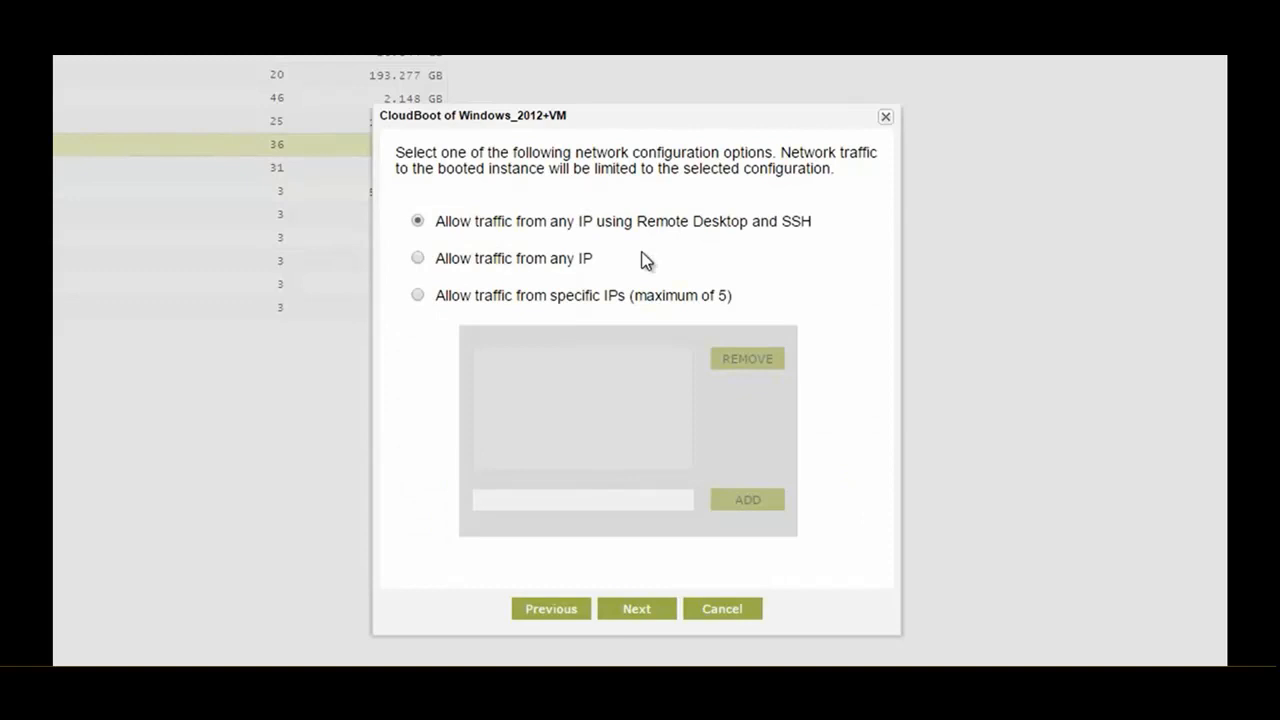
# Step: Allow Remote Desktop and SSH from any IP, enter email 'demo', and launch the CloudBoot
pyautogui.click(636, 608)
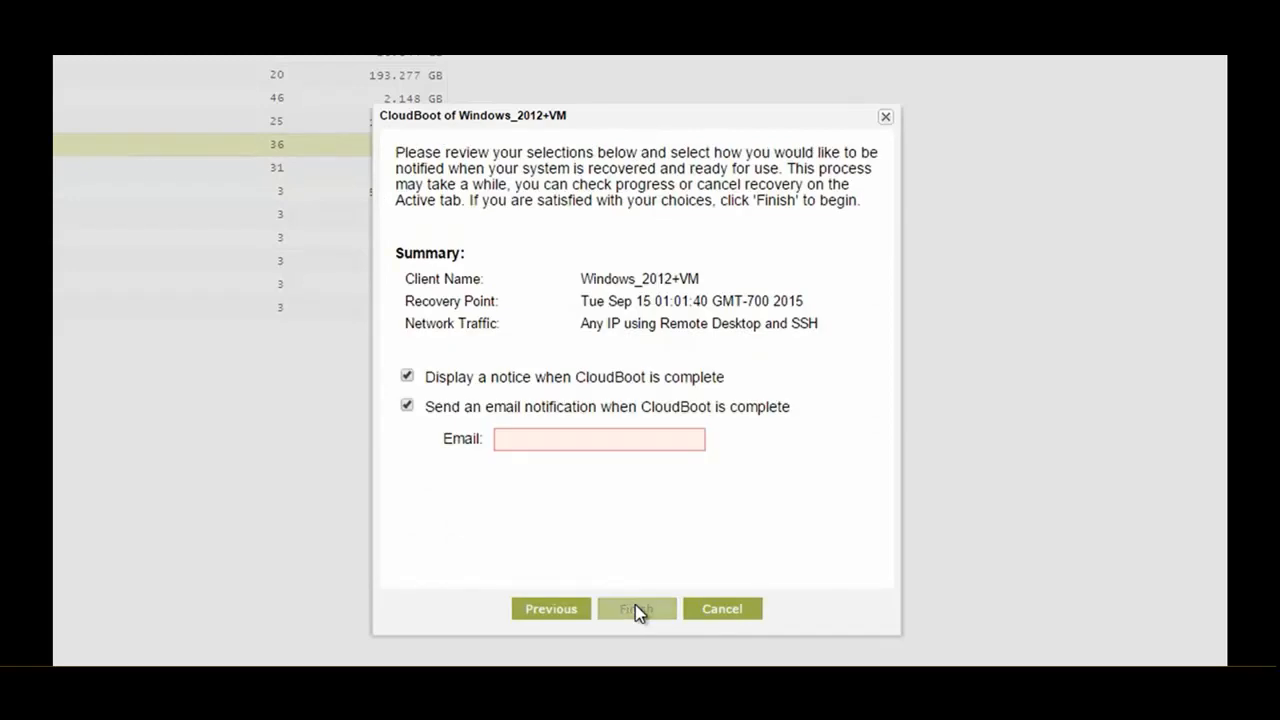
pyautogui.write('demo@demo.com')
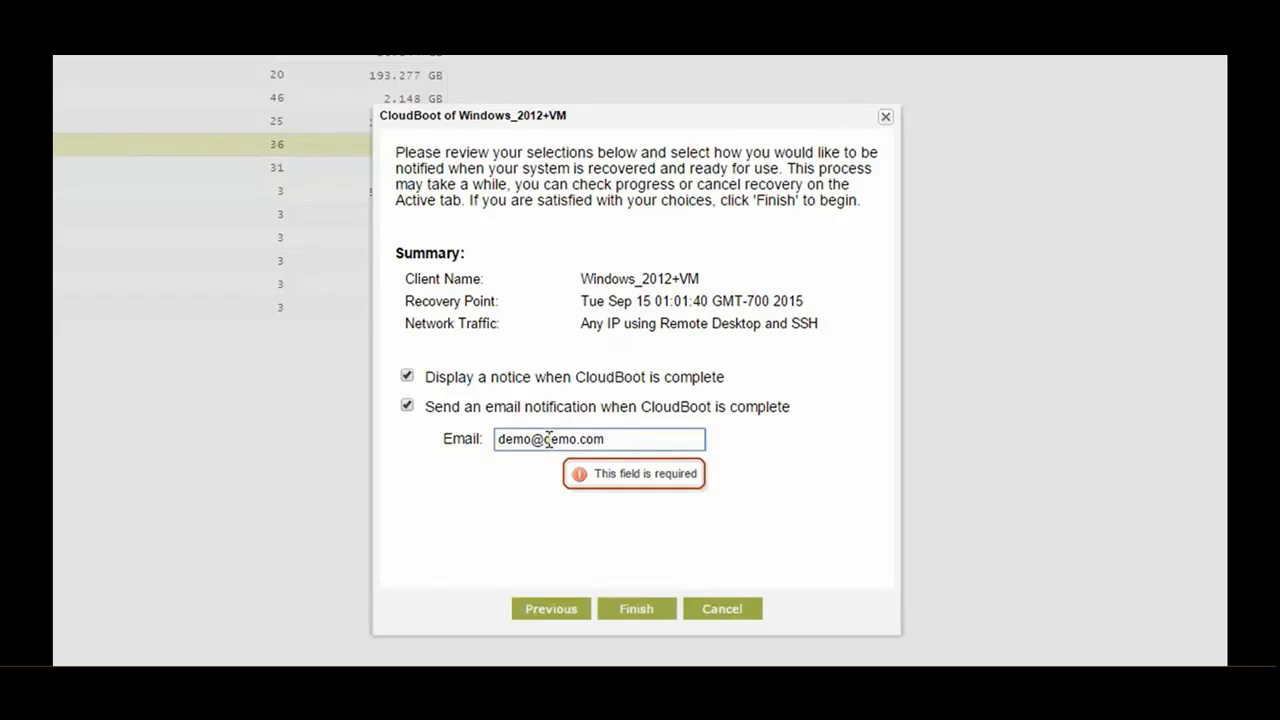
pyautogui.click(721, 608)
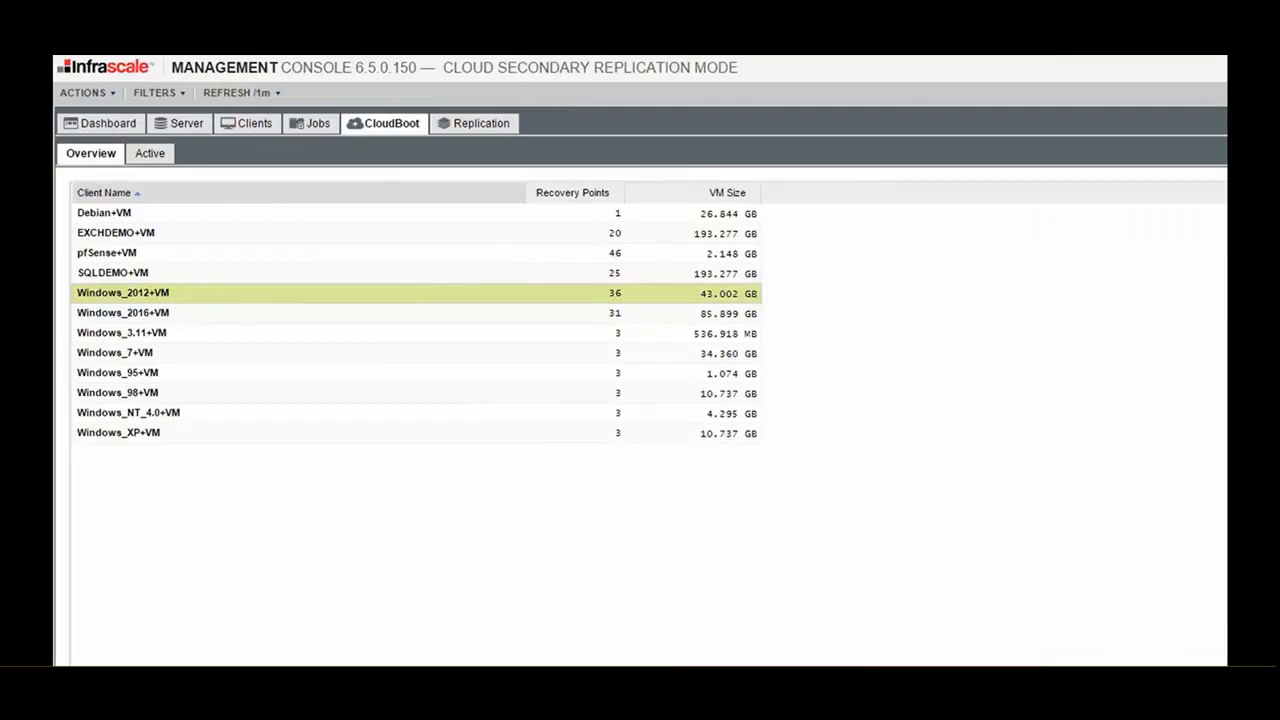
# Step: Show active CloudBoot instances and select Windows_2012+VM, idle at IP 54.193.19.216
pyautogui.click(149, 153)
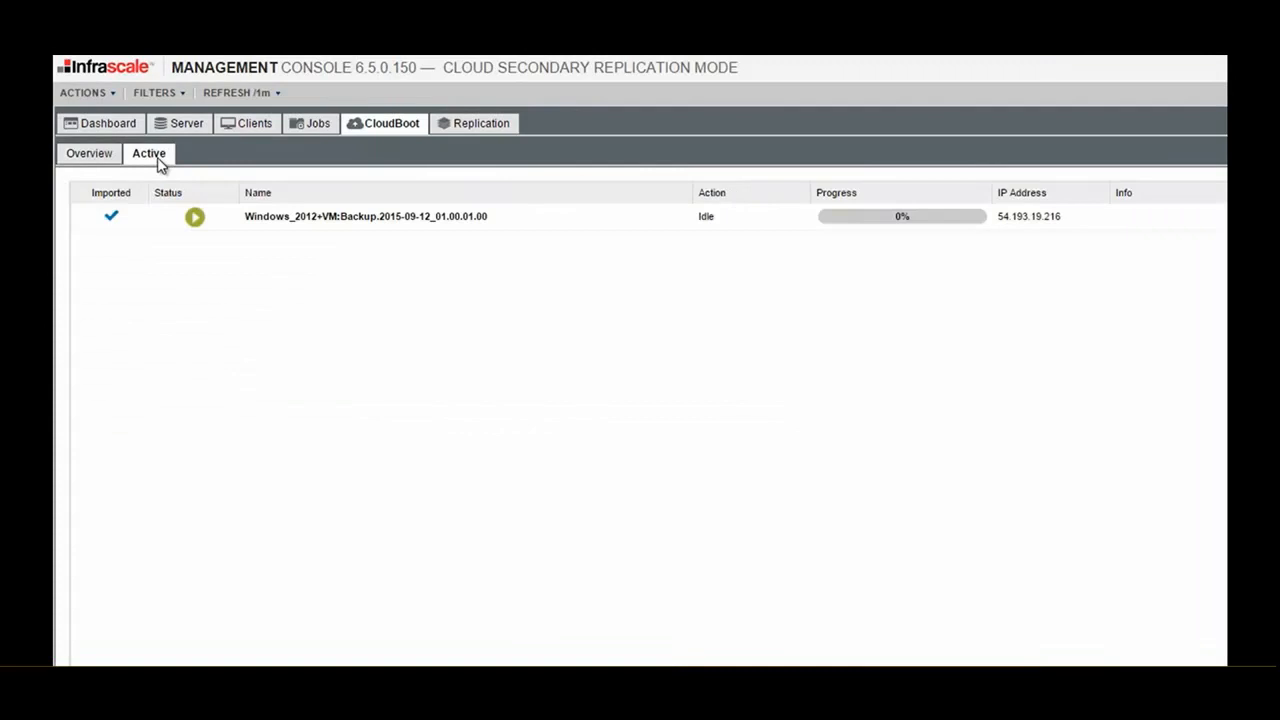
pyautogui.click(365, 216)
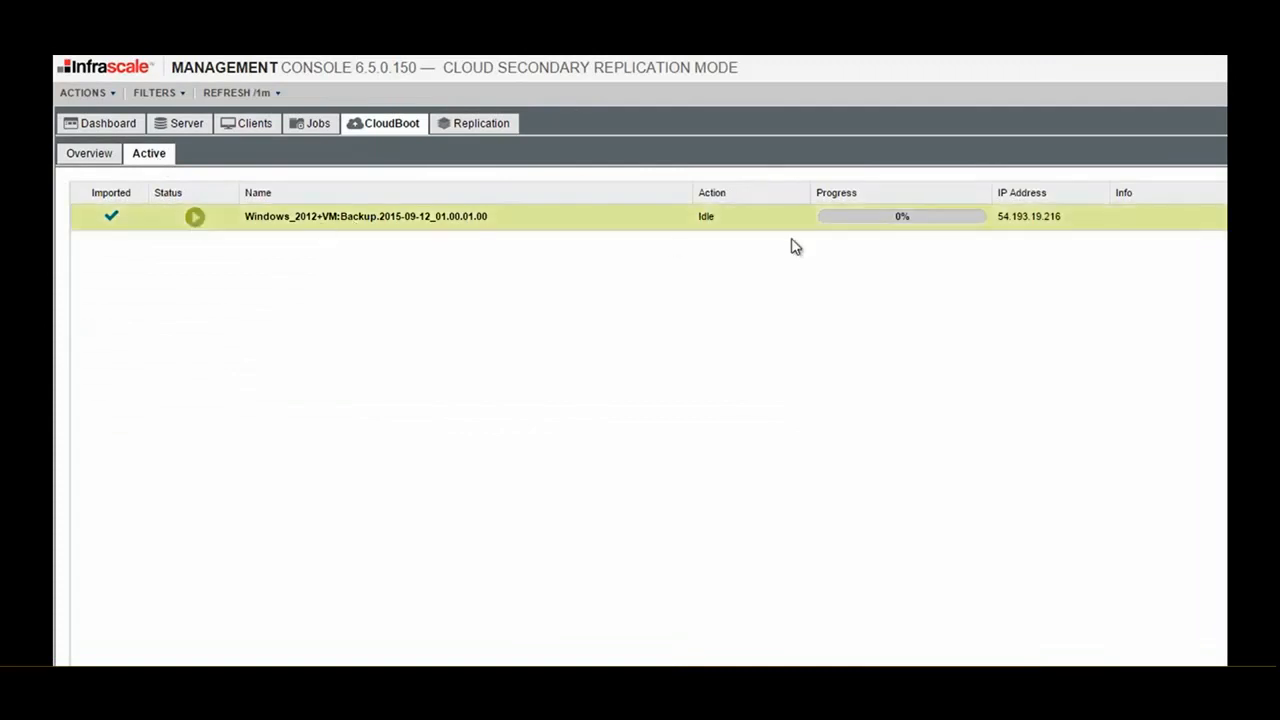
pyautogui.moveTo(1013, 278)
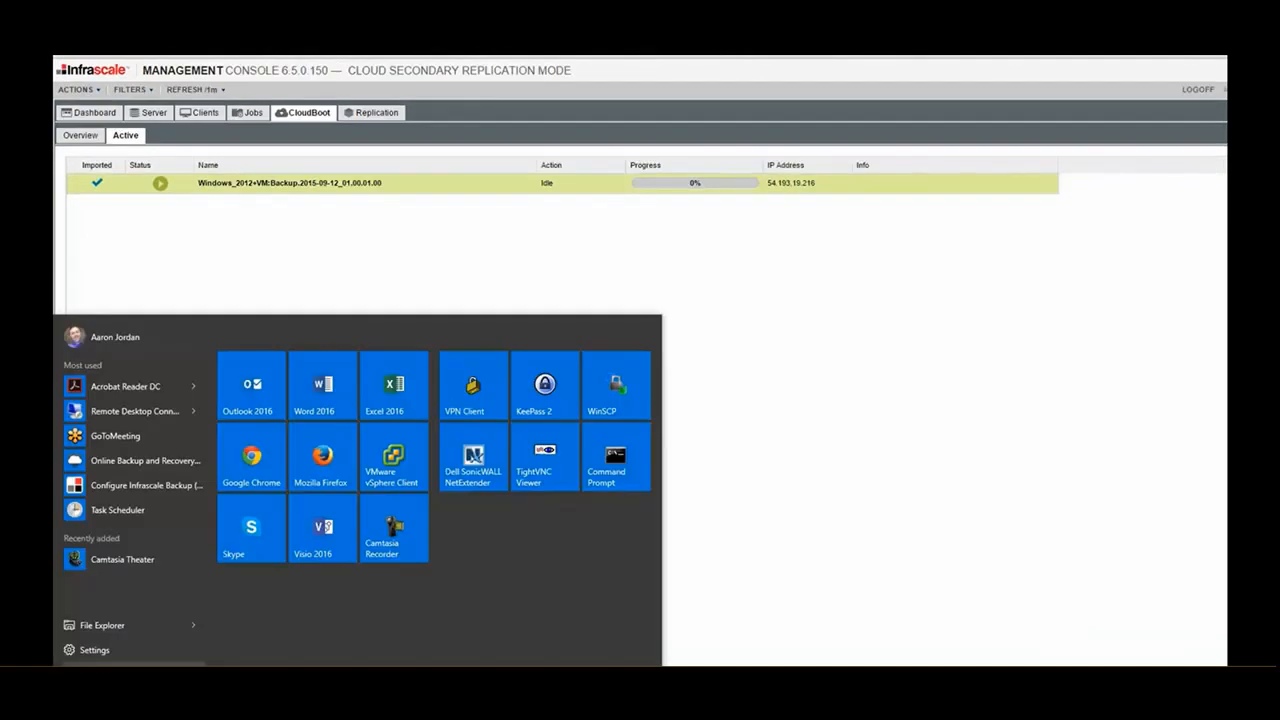
# Step: Remote Desktop into 54.193.19.216, accepting the untrusted certificate warning
pyautogui.click(134, 411)
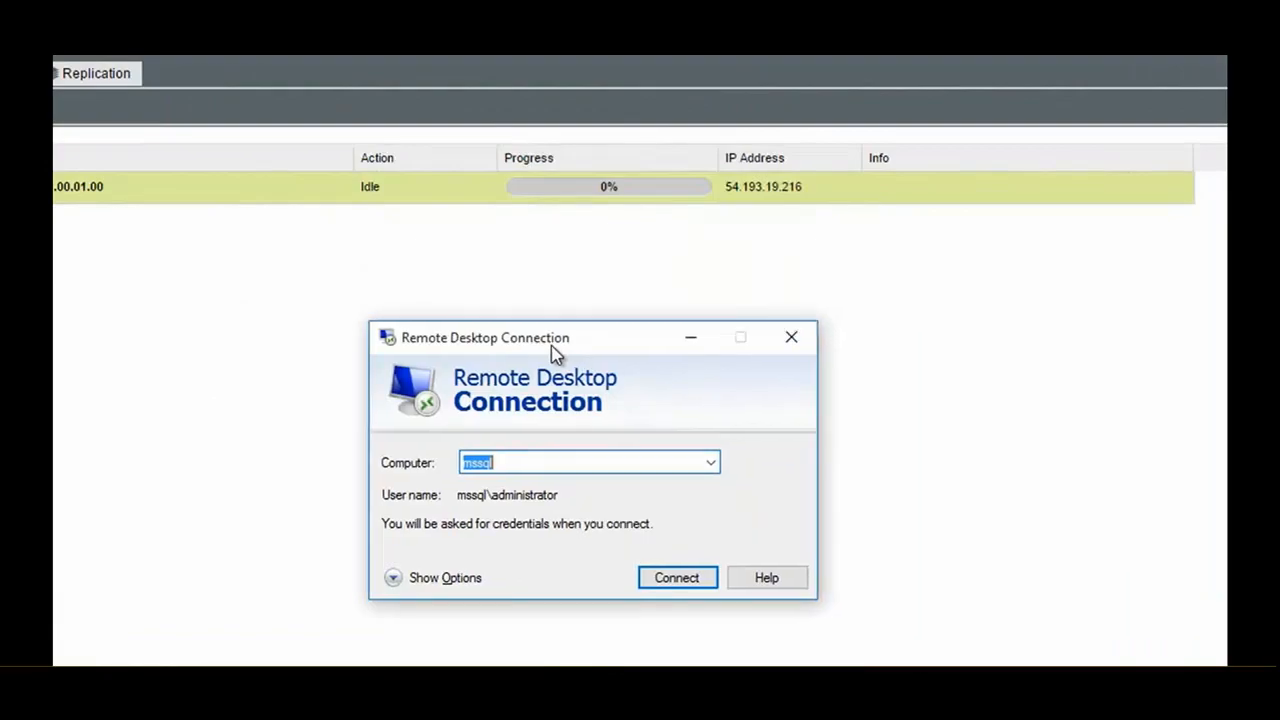
pyautogui.write('54.193.19.')
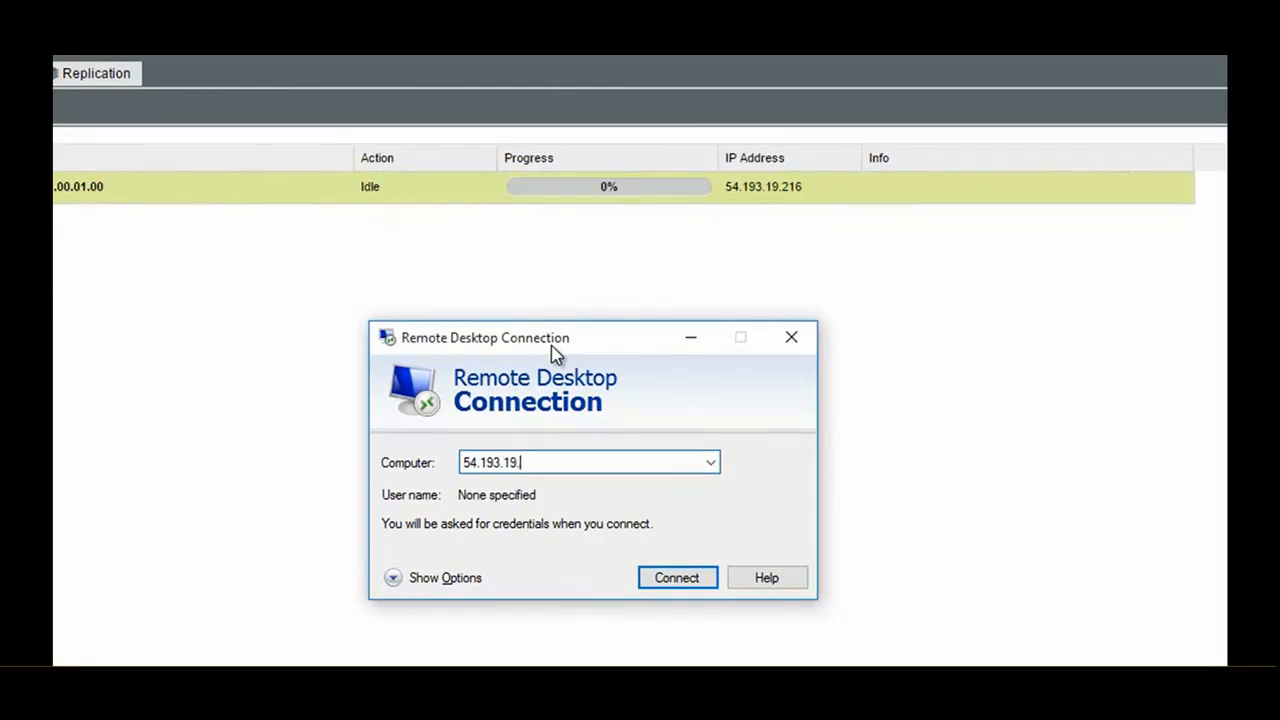
pyautogui.click(676, 577)
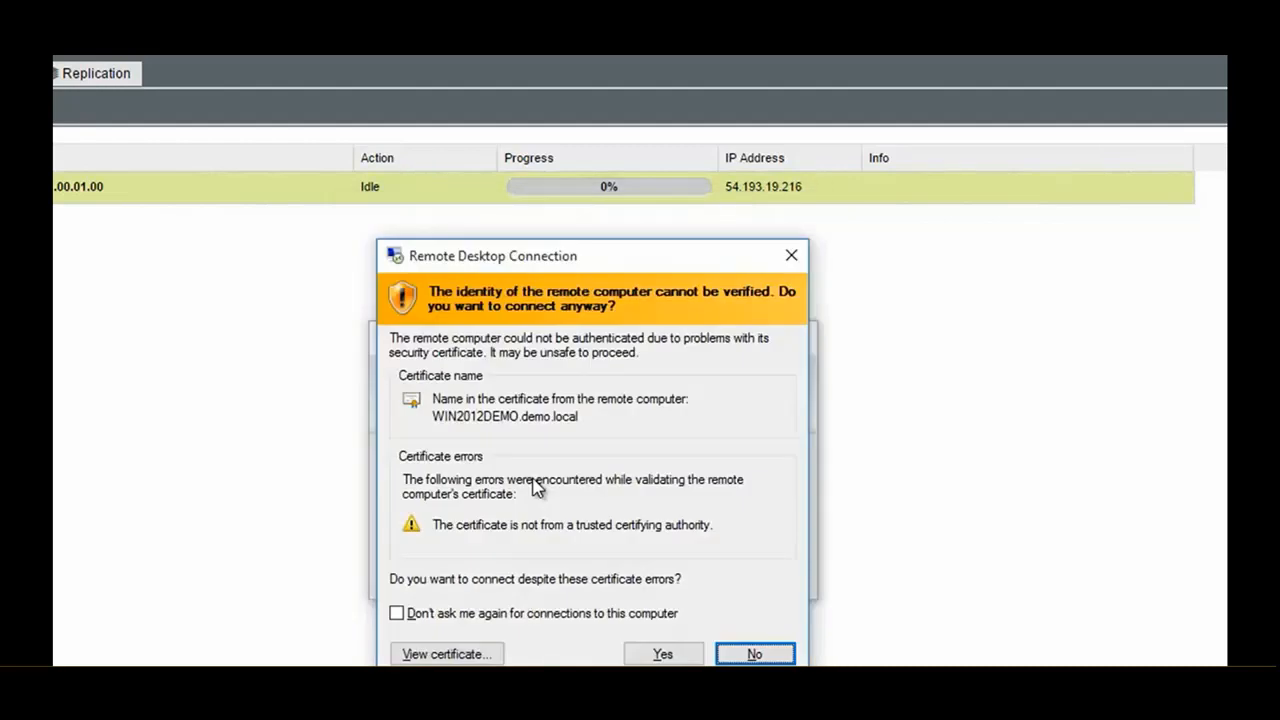
pyautogui.click(662, 654)
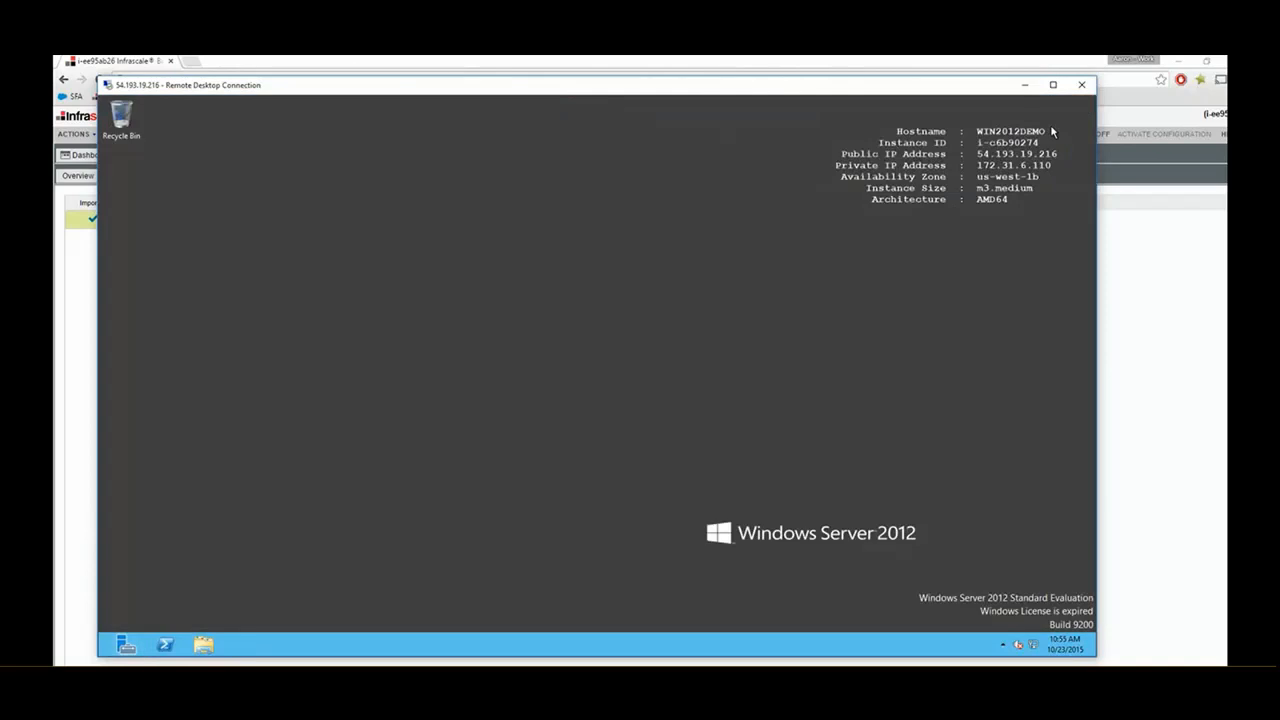
pyautogui.moveTo(688, 378)
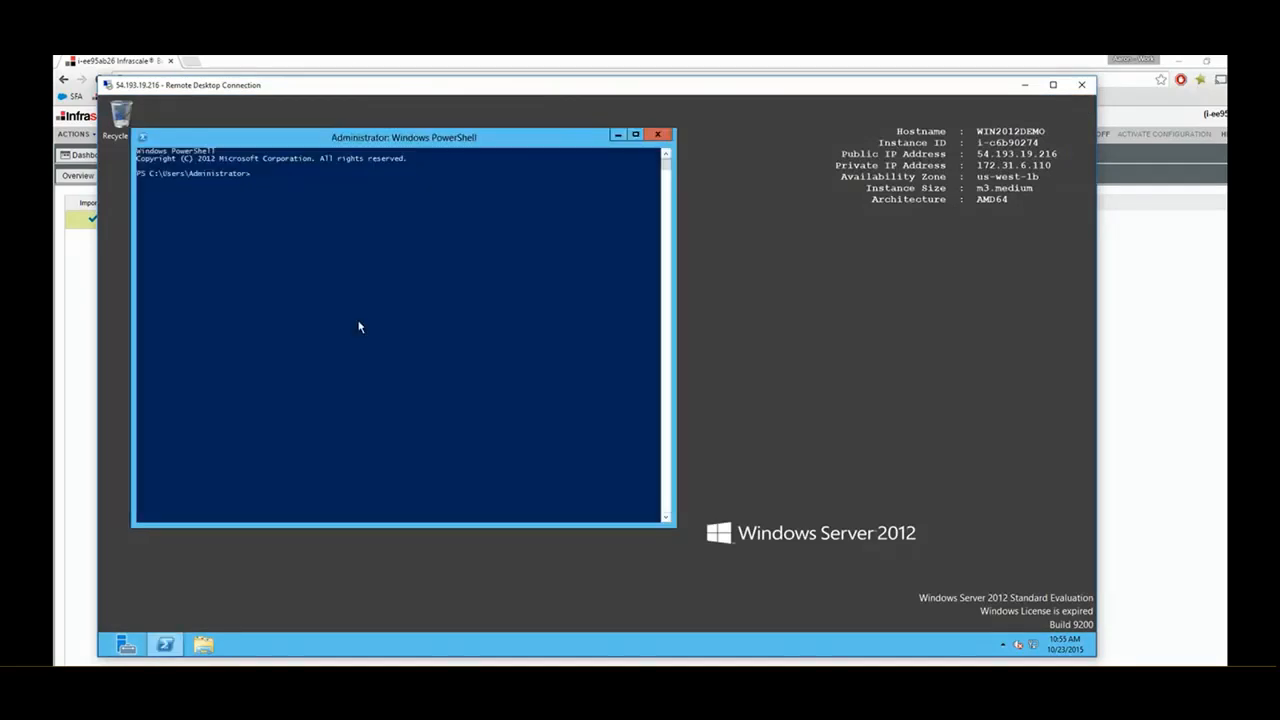
# Step: Ping 8.8.8.8 in PowerShell, confirming 4 replies with 0% loss, then exit PowerShell
pyautogui.write('piong')
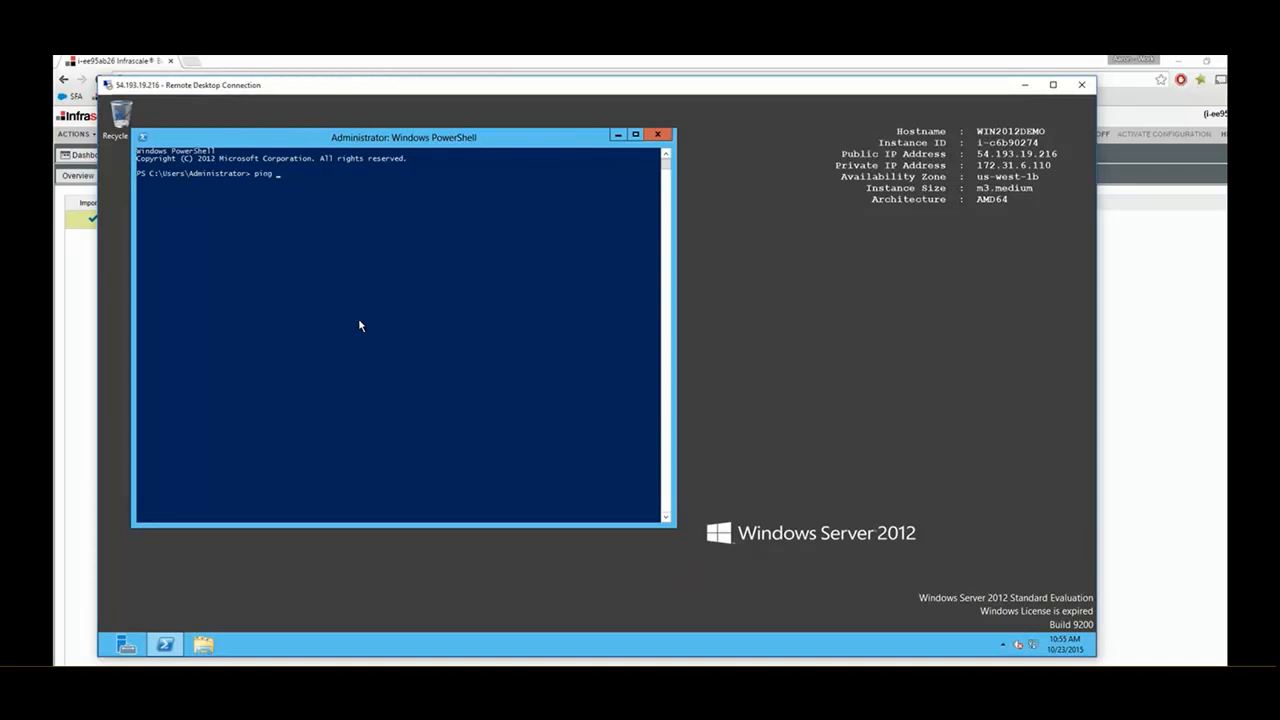
pyautogui.write('8.8.8.8')
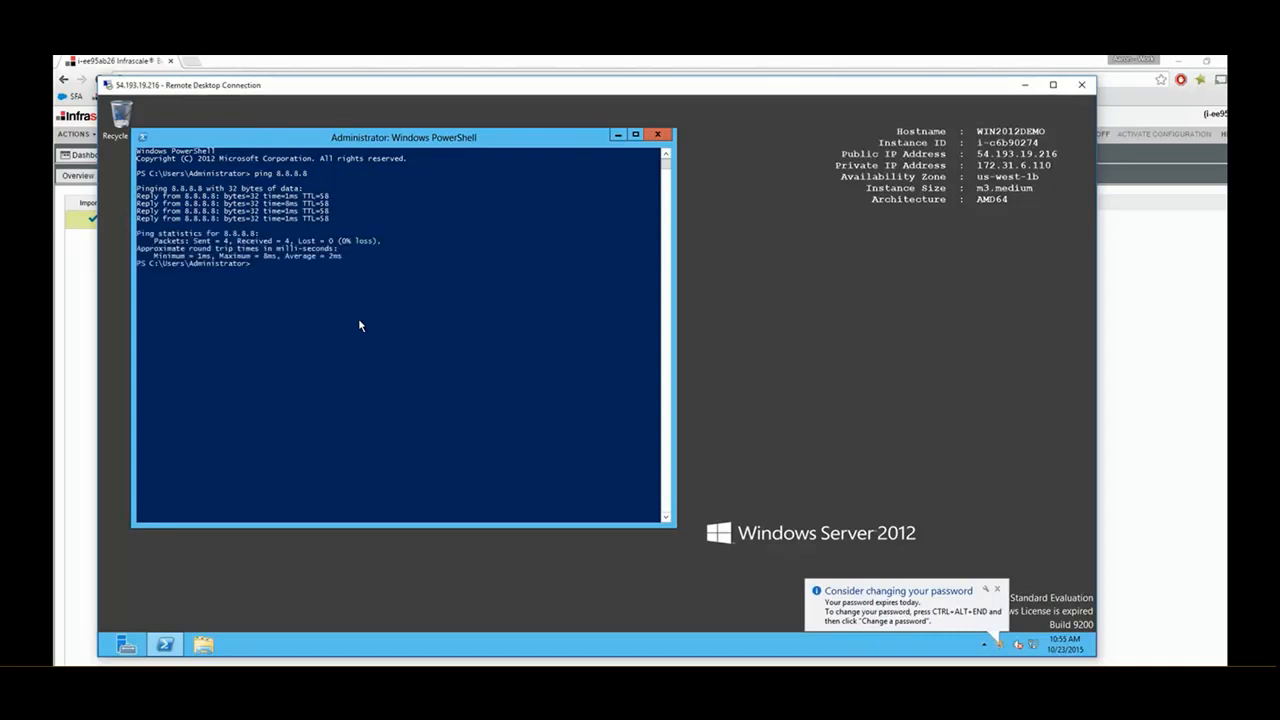
pyautogui.write('exit')
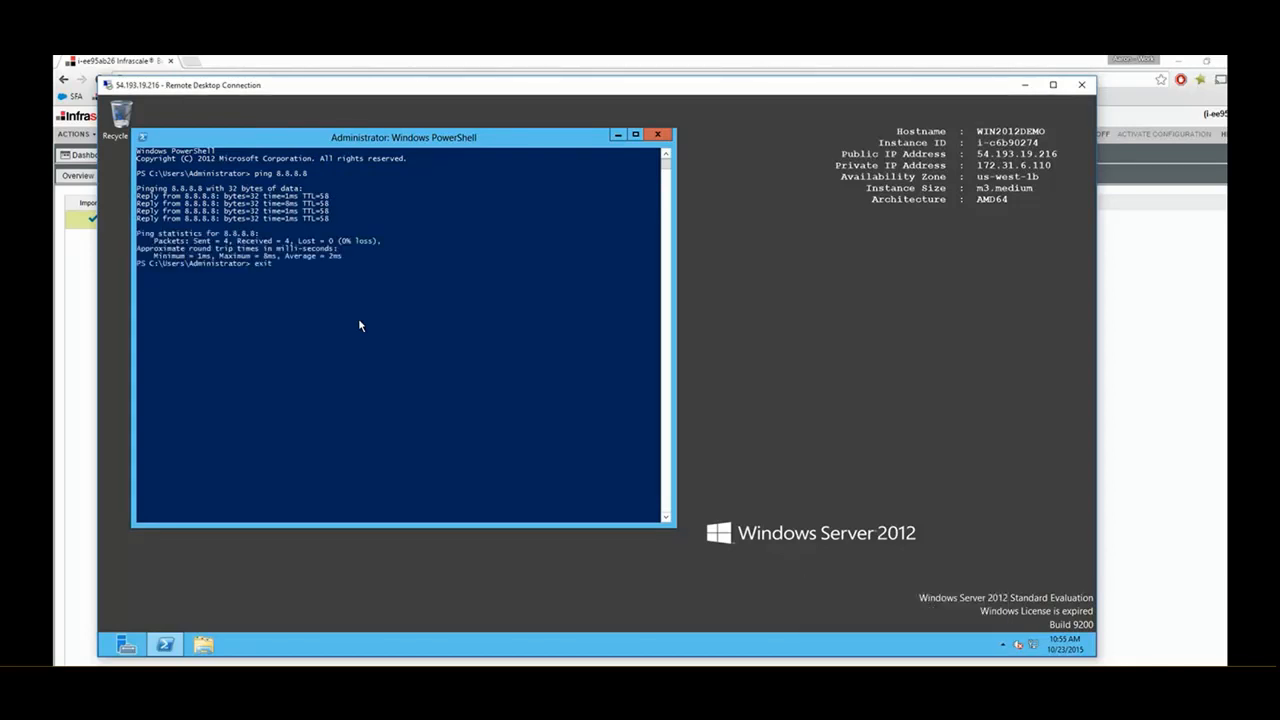
pyautogui.press('enter')
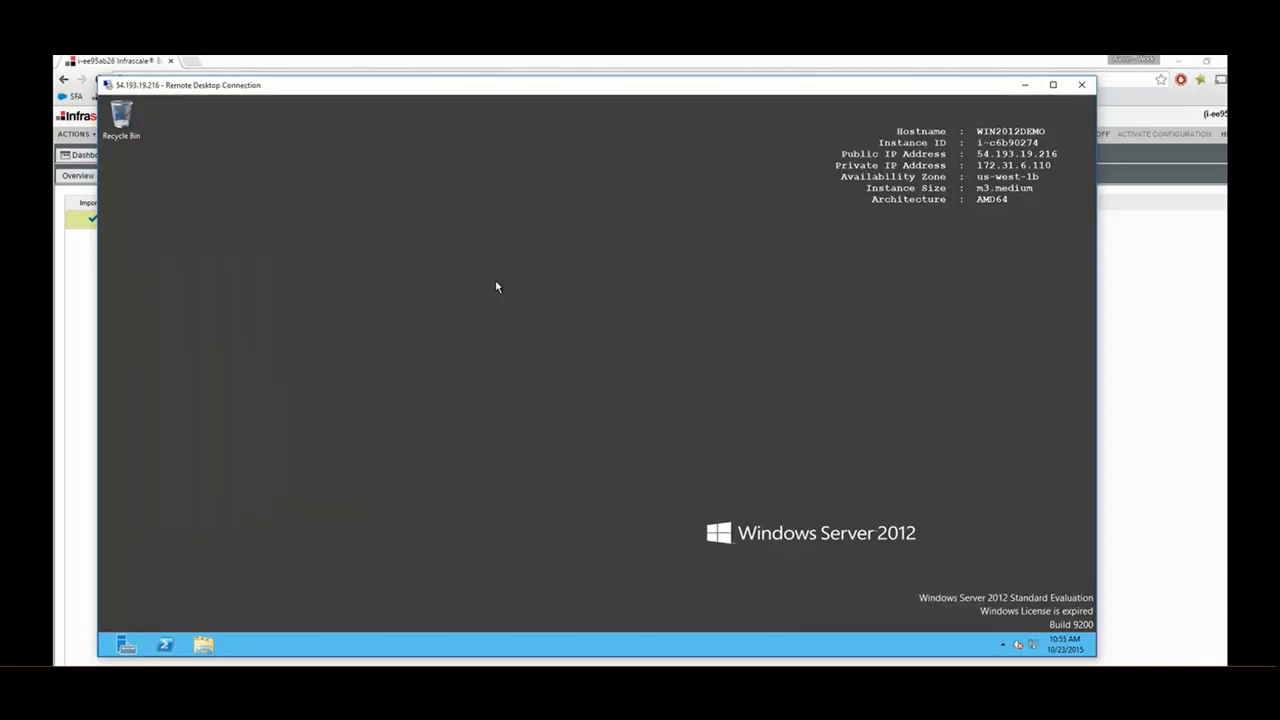
# Step: Minimize the Remote Desktop window to reveal the active CloudBoot list
pyautogui.click(1081, 84)
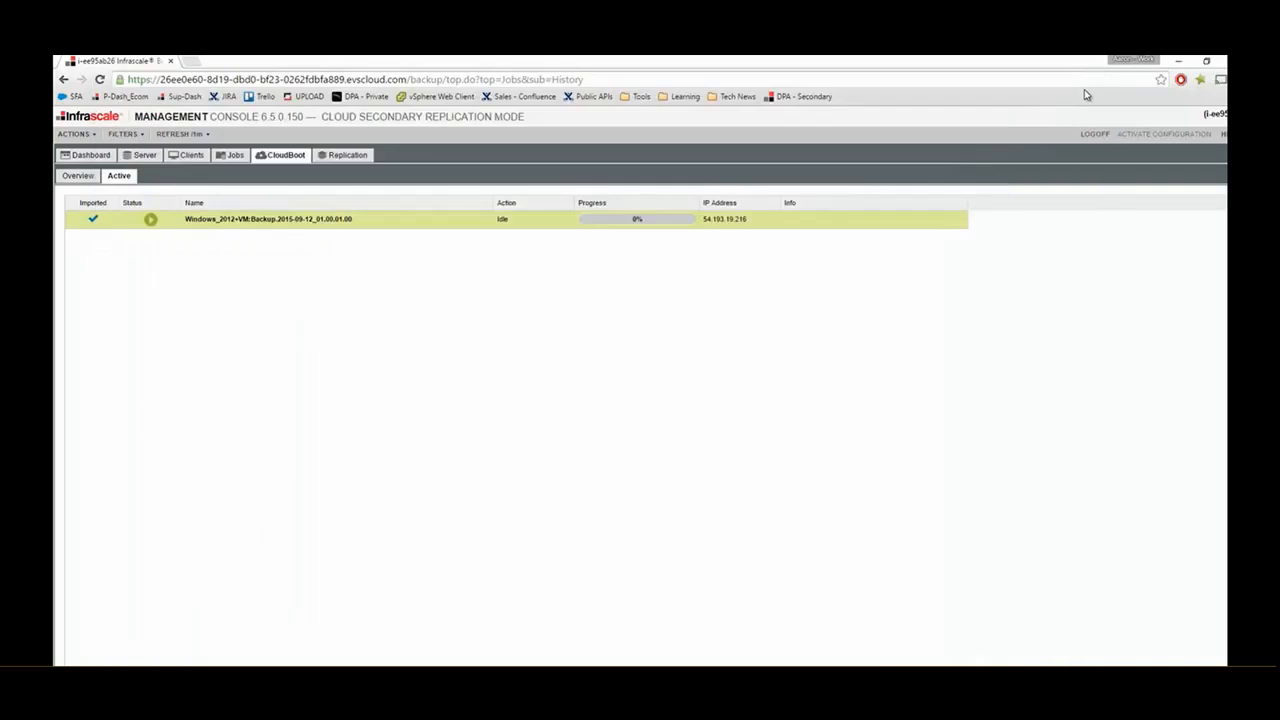
pyautogui.moveTo(530, 305)
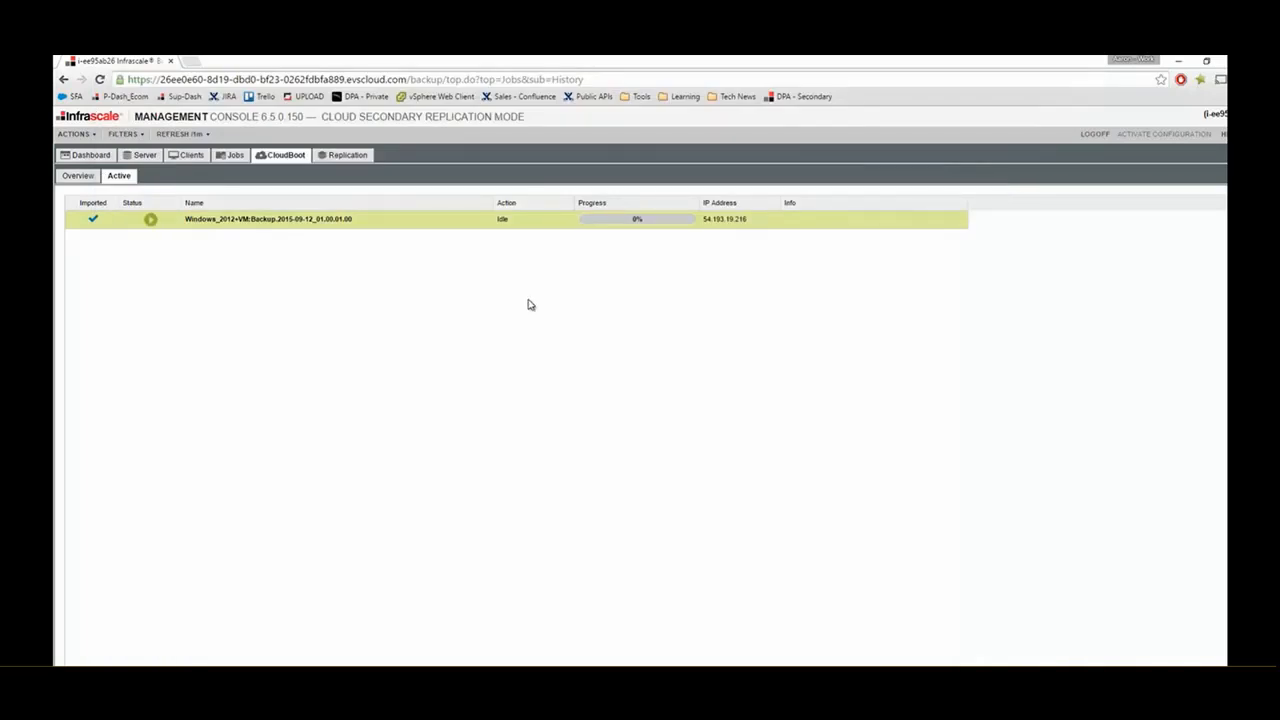